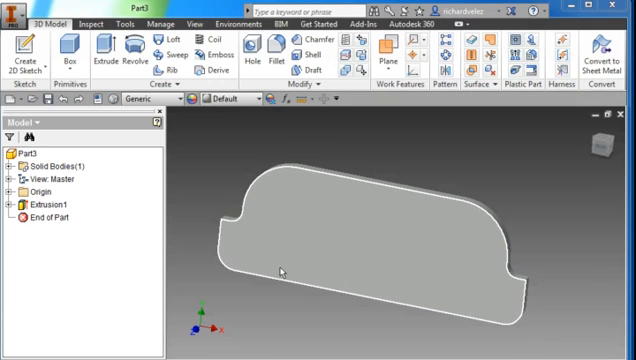
pyautogui.moveTo(298, 270)
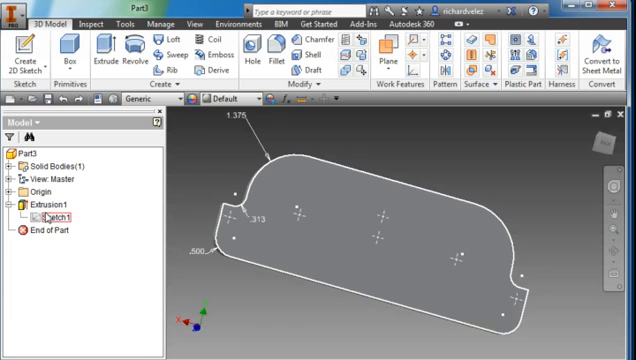
# Step: Turn on Sketch1's visibility under Extrusion1 to show hole points and dimensions
pyautogui.rightClick(50, 217)
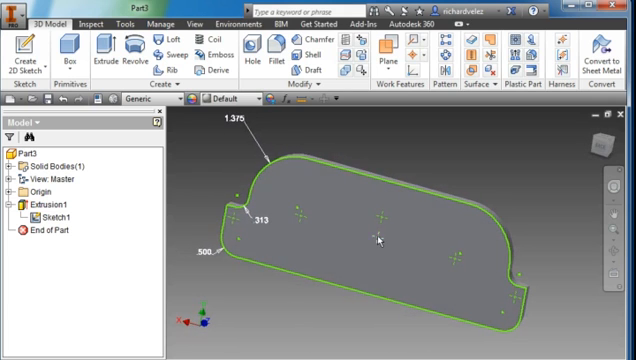
# Step: Cut a 0.5 in through-all hole at the plate's middle sketch point
pyautogui.click(379, 239)
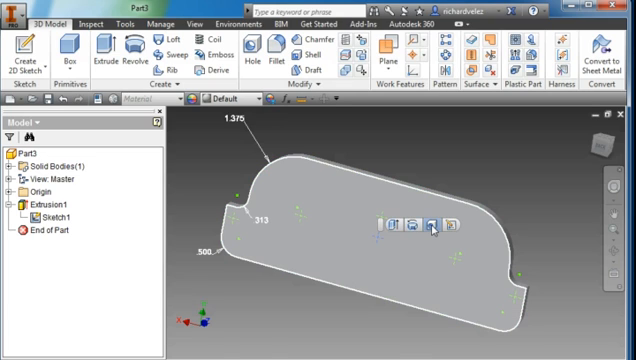
pyautogui.click(270, 50)
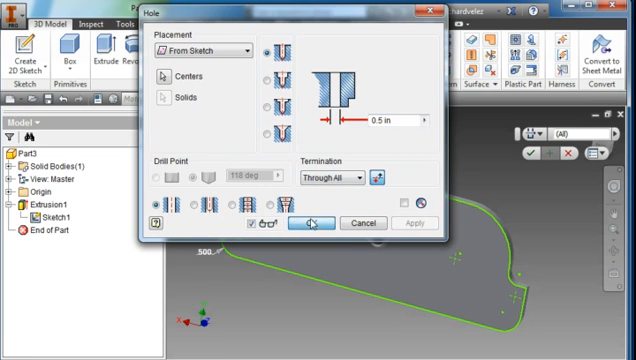
pyautogui.click(316, 222)
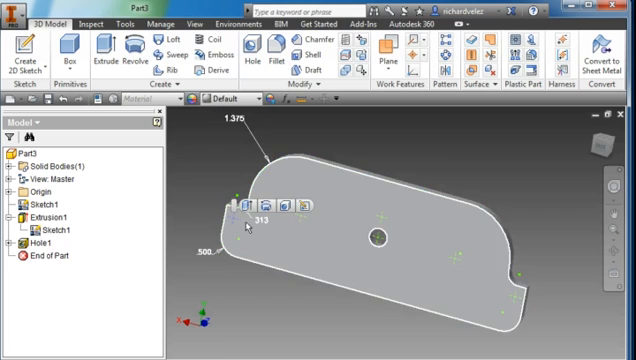
pyautogui.moveTo(360, 224)
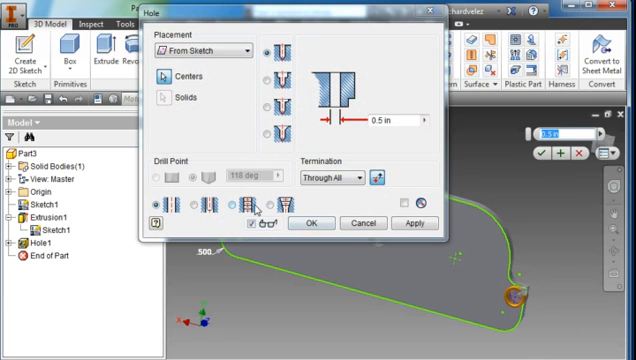
# Step: Add 1/4-20 UNC tapped through-all holes at several sketch points
pyautogui.click(263, 210)
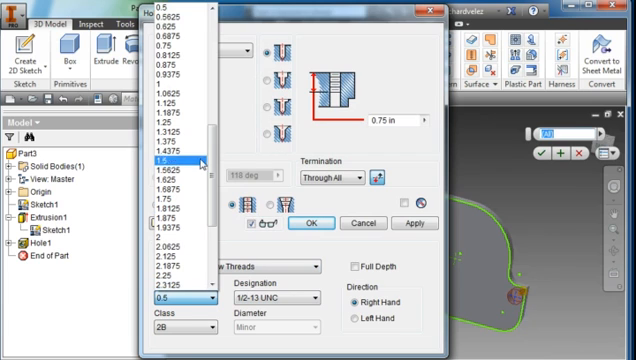
pyautogui.scroll(3)
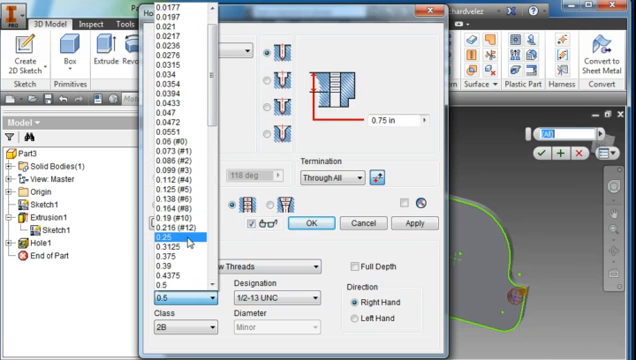
pyautogui.click(178, 240)
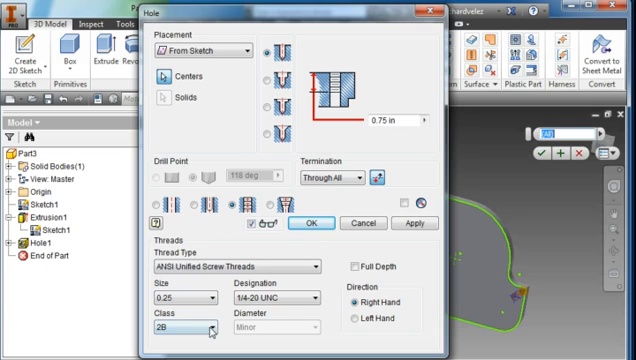
pyautogui.moveTo(340, 125)
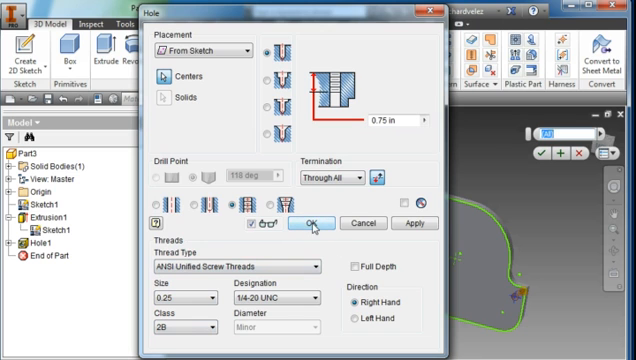
pyautogui.click(312, 222)
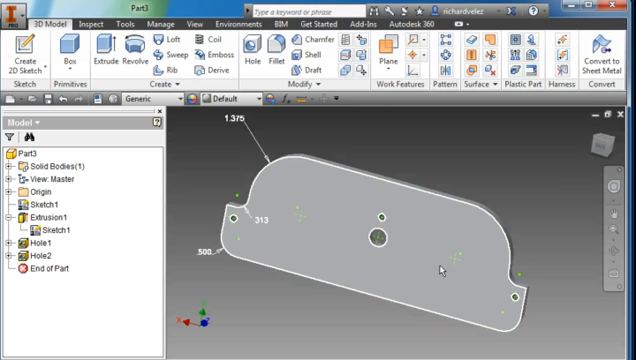
pyautogui.moveTo(285, 220)
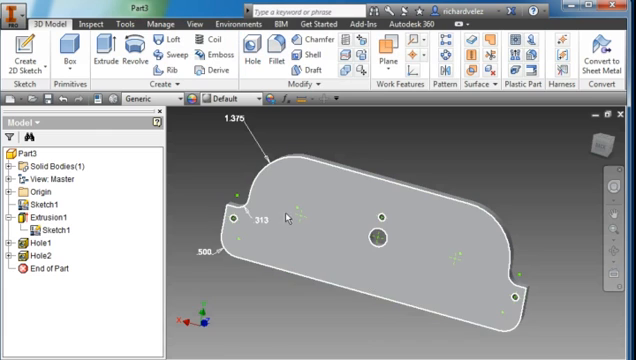
# Step: Add countersunk through holes: 0.313 in diameter, 0.75 in, 86° countersink
pyautogui.click(290, 219)
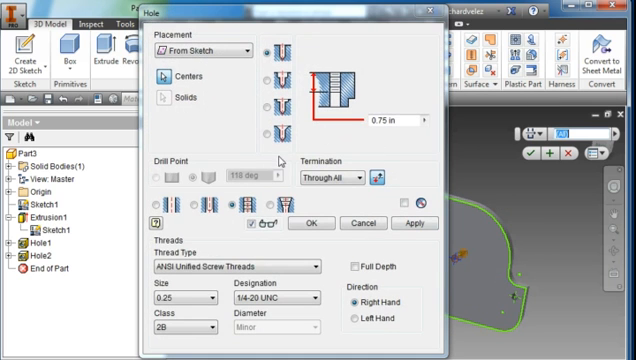
pyautogui.click(267, 132)
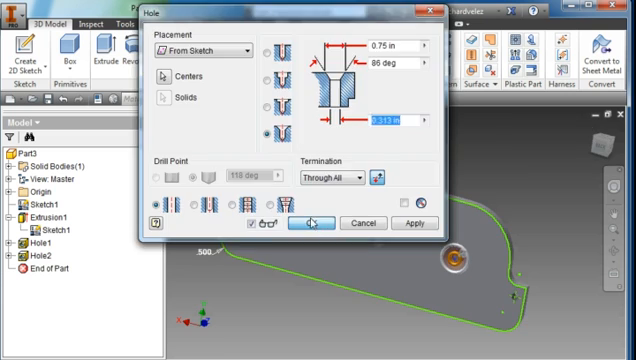
pyautogui.click(311, 222)
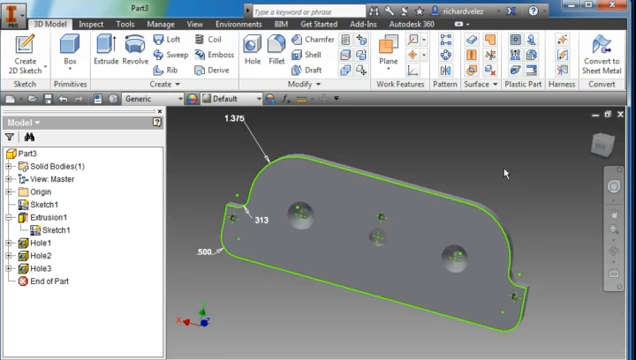
# Step: Hide Sketch1 and view the plate face straight on with Look At
pyautogui.click(57, 217)
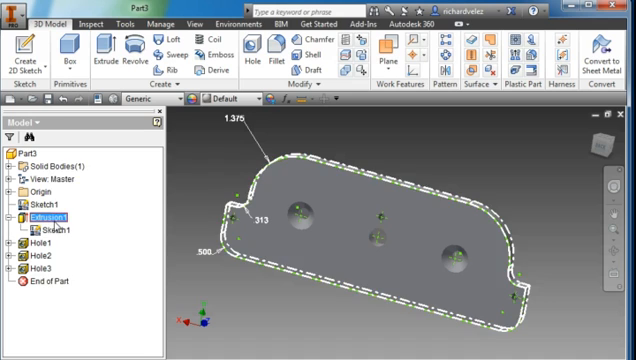
pyautogui.click(67, 228)
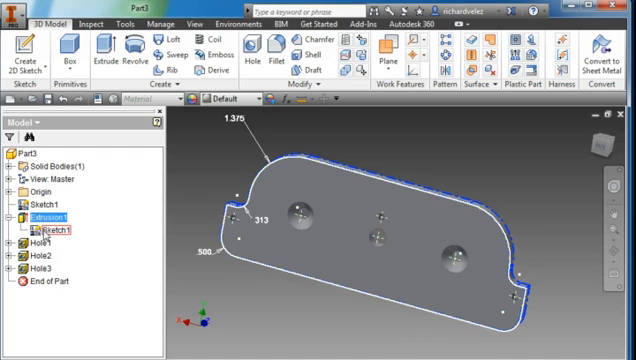
pyautogui.rightClick(64, 222)
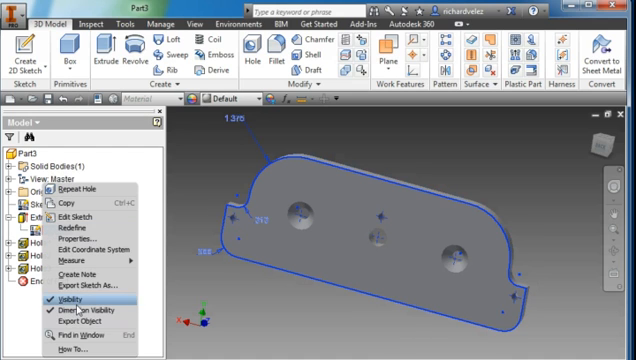
pyautogui.click(63, 300)
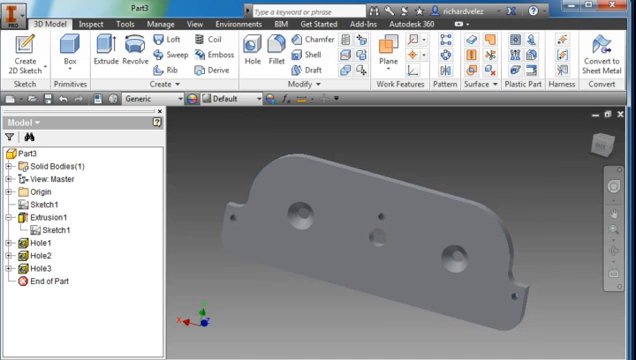
pyautogui.click(210, 20)
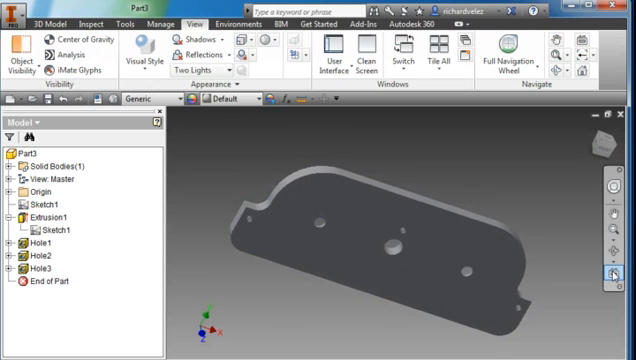
pyautogui.moveTo(613, 269)
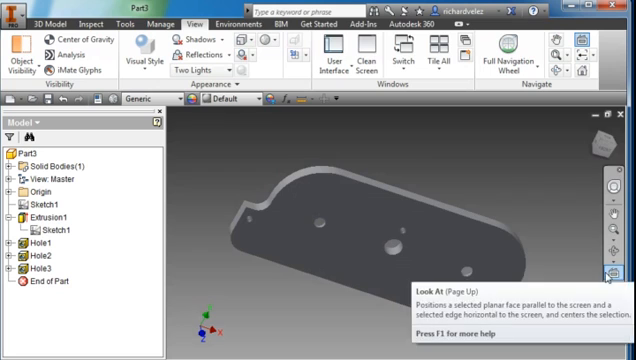
pyautogui.click(355, 213)
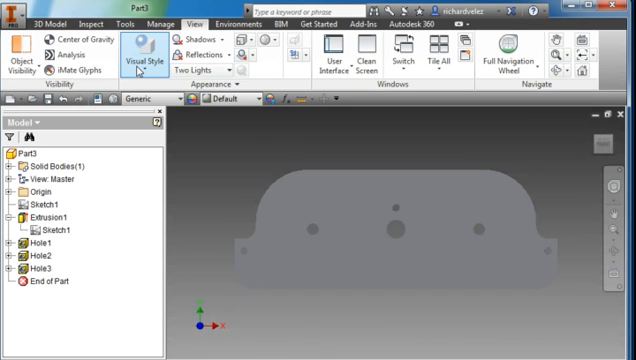
pyautogui.moveTo(132, 62)
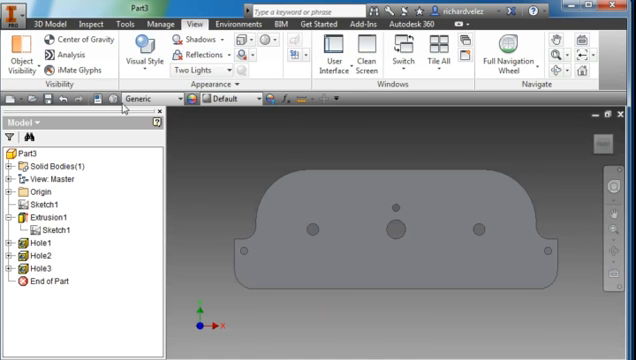
# Step: Start a new sketch and create text '1' at 0.240 in size
pyautogui.click(42, 17)
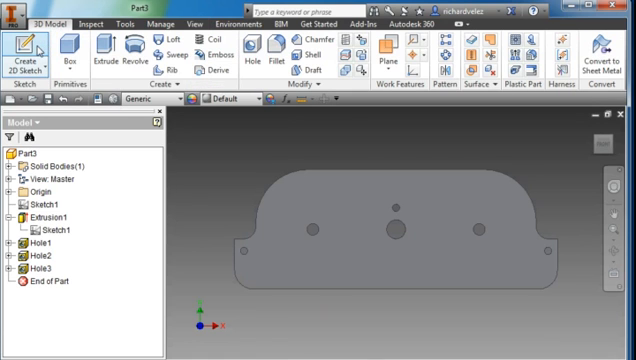
pyautogui.moveTo(275, 176)
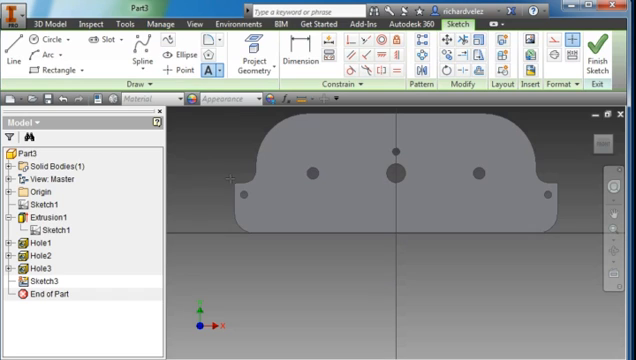
pyautogui.moveTo(247, 206)
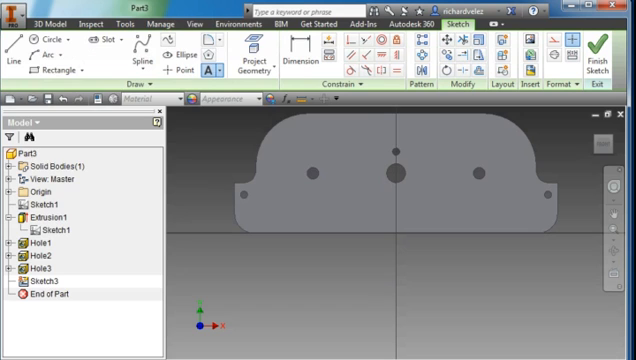
pyautogui.click(202, 72)
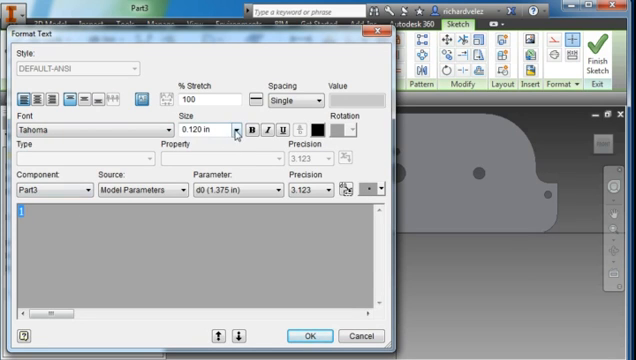
pyautogui.click(235, 131)
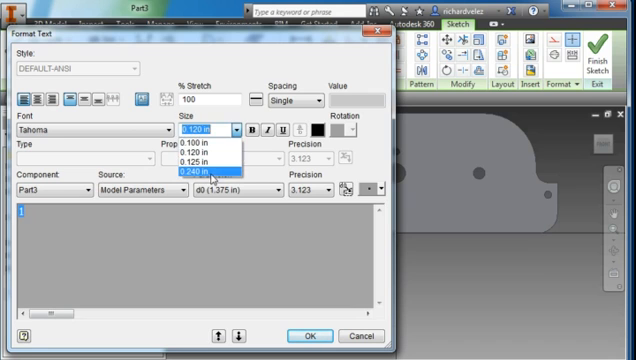
pyautogui.click(200, 170)
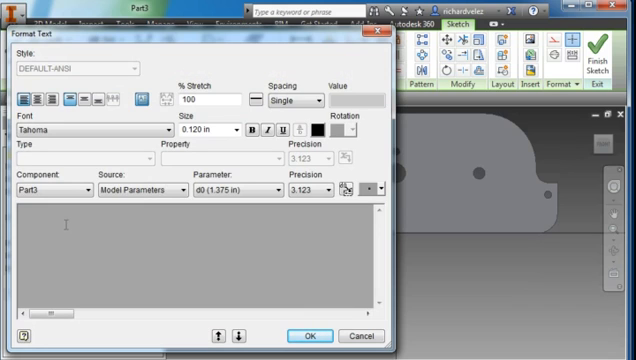
# Step: Add sketch text '2' and set its text size
pyautogui.write('2')
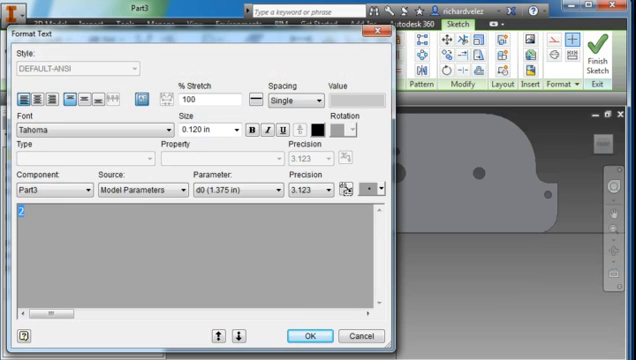
pyautogui.click(230, 128)
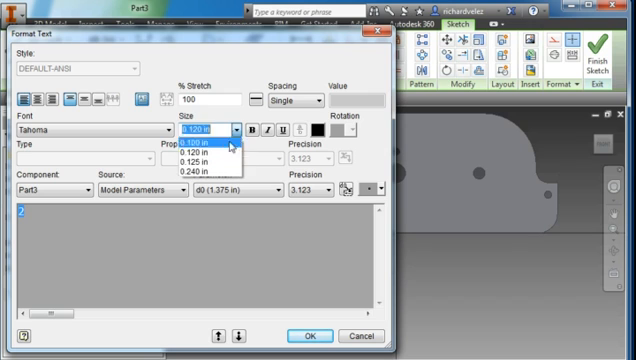
pyautogui.click(198, 171)
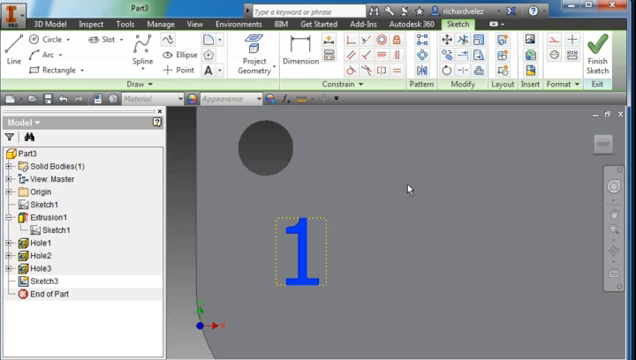
pyautogui.moveTo(448, 76)
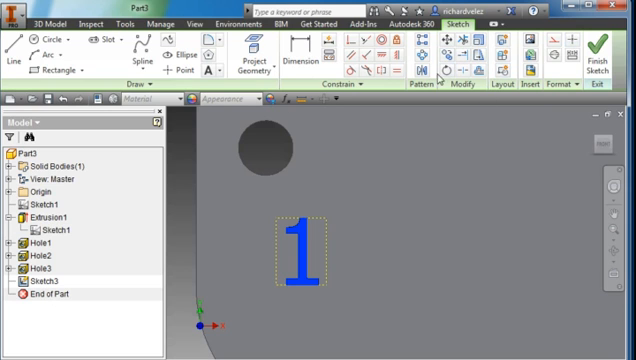
# Step: Rotate the numeral 1 sideways and move it below the hole
pyautogui.click(446, 70)
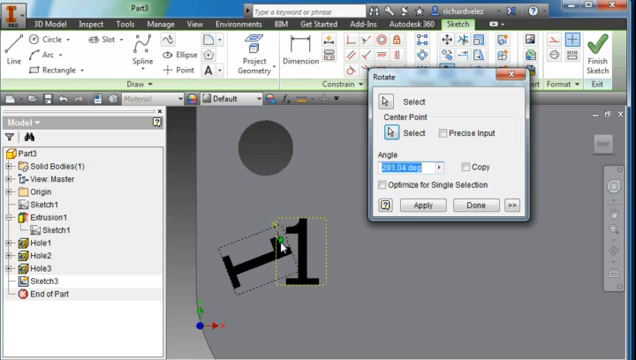
pyautogui.click(423, 207)
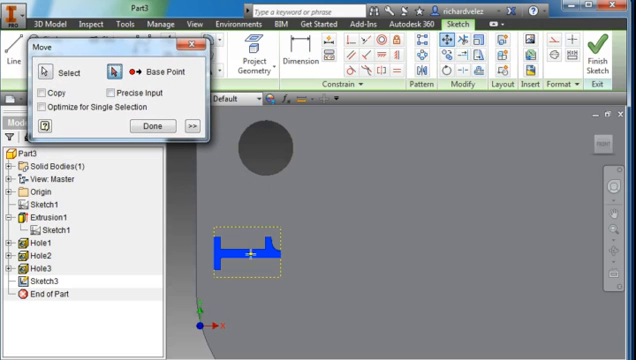
pyautogui.moveTo(245, 262); pyautogui.dragTo(270, 200)
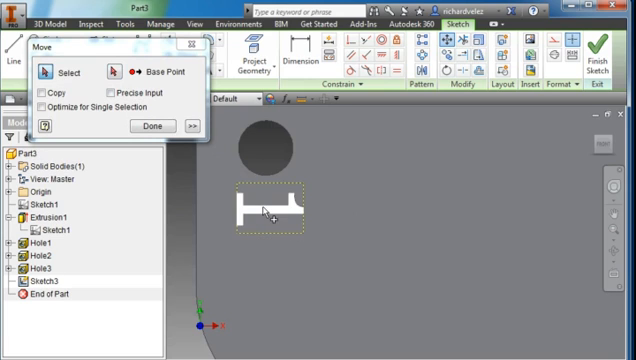
pyautogui.click(148, 126)
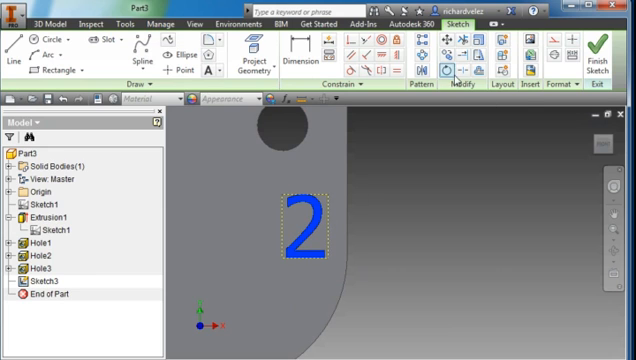
# Step: Rotate numeral 2 sideways, place it near its hole, and finish the sketch
pyautogui.click(479, 64)
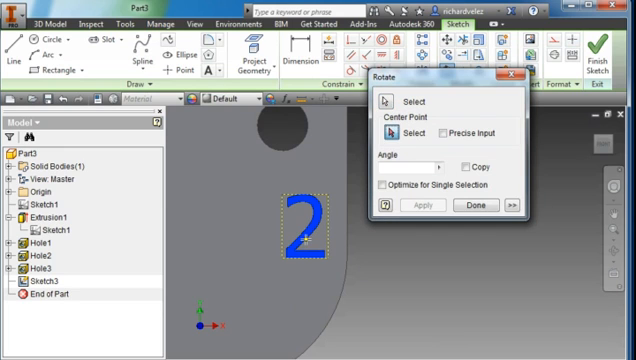
pyautogui.click(421, 205)
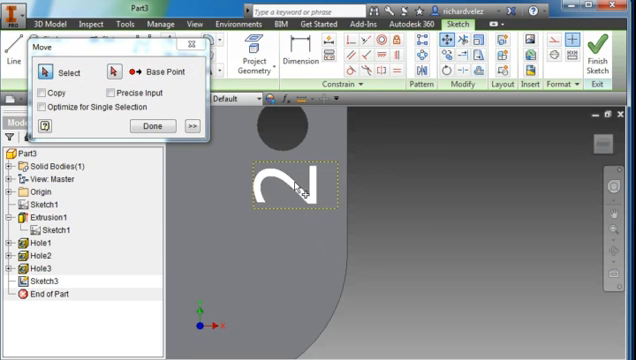
pyautogui.click(146, 128)
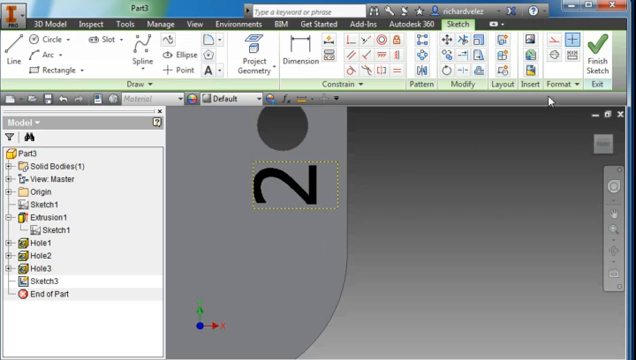
pyautogui.click(610, 50)
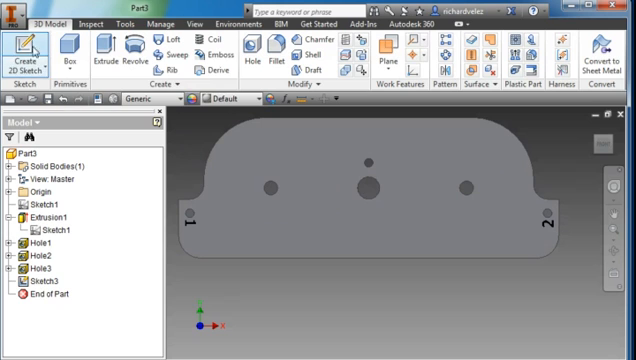
# Step: Extrude-cut the numeral text profiles into the plate face at a small depth
pyautogui.click(104, 48)
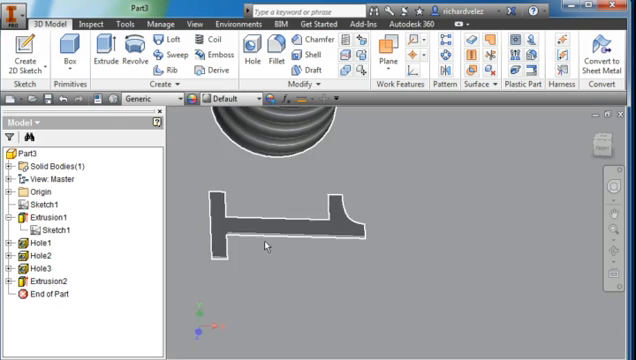
pyautogui.moveTo(329, 262)
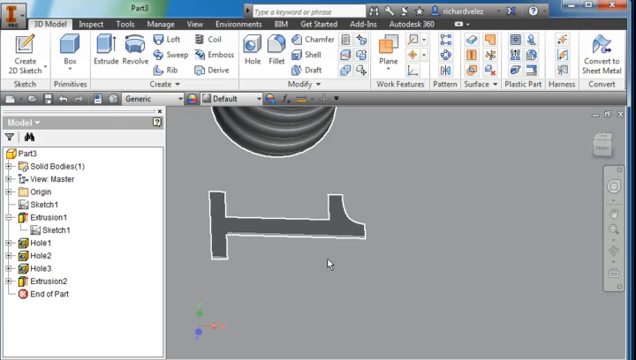
pyautogui.moveTo(327, 181)
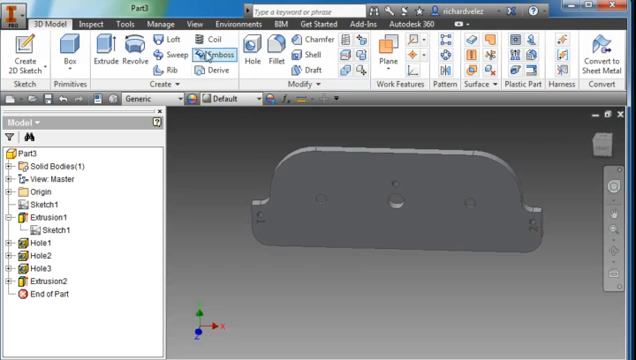
pyautogui.moveTo(273, 147)
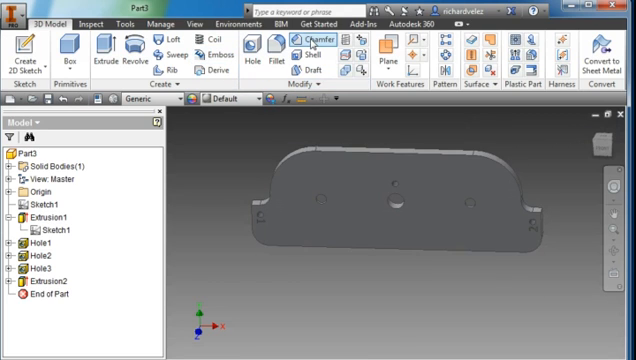
# Step: Chamfer the plate edges with a 0.02 in distance
pyautogui.click(307, 41)
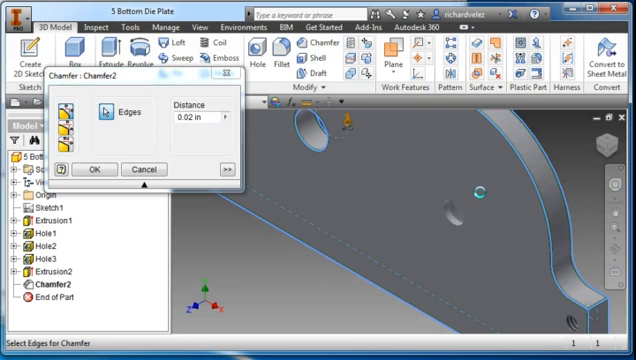
pyautogui.click(94, 169)
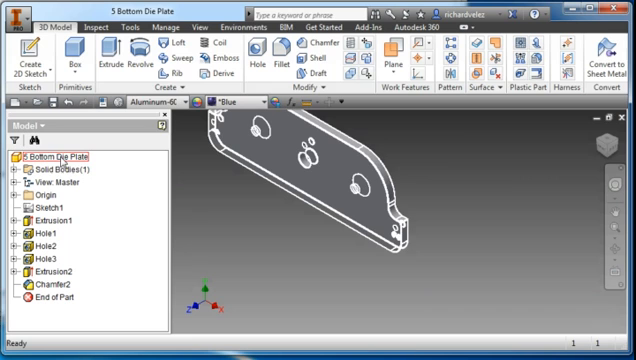
pyautogui.rightClick(52, 158)
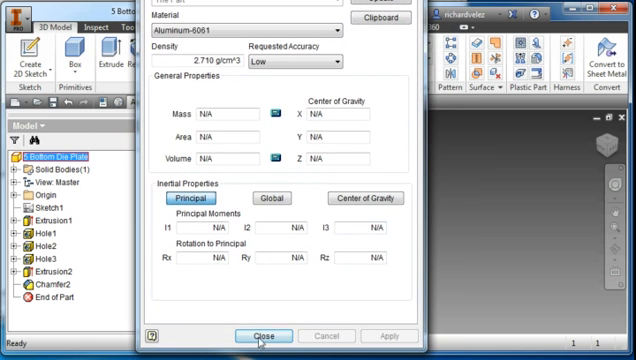
pyautogui.click(254, 335)
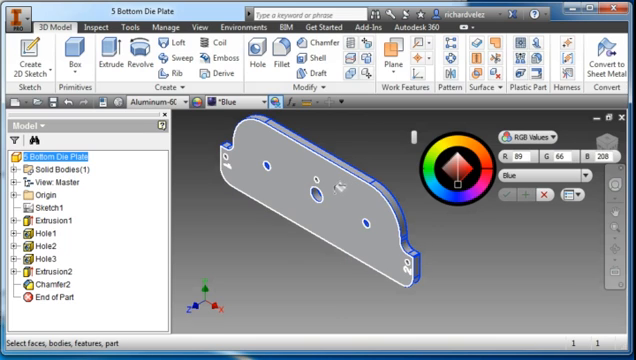
# Step: Change the die plate's colour to Blue with the Adjust appearance tool and apply it
pyautogui.rightClick(350, 190)
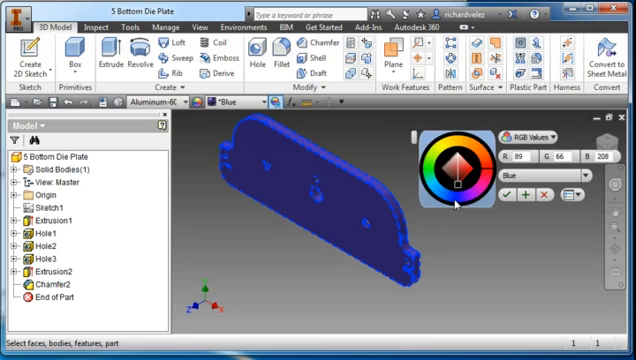
pyautogui.click(455, 175)
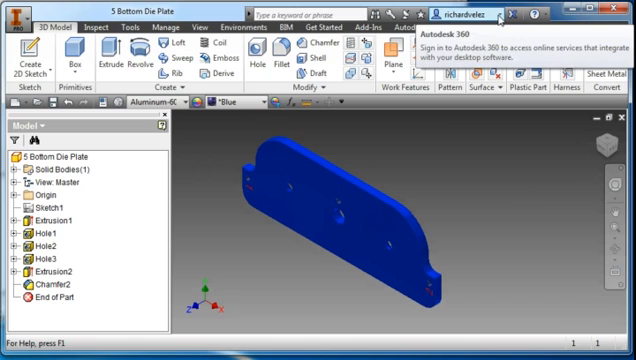
# Step: Show the Autodesk 360 account menu with sign-out and account details
pyautogui.click(470, 17)
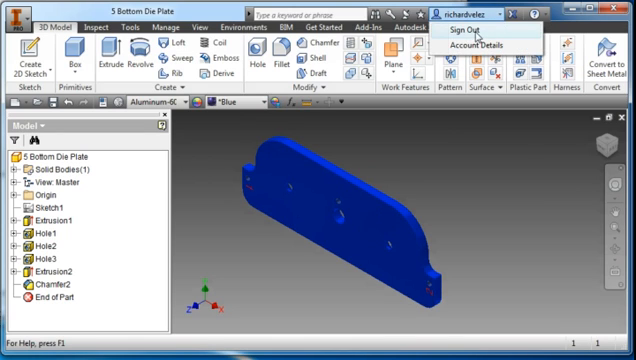